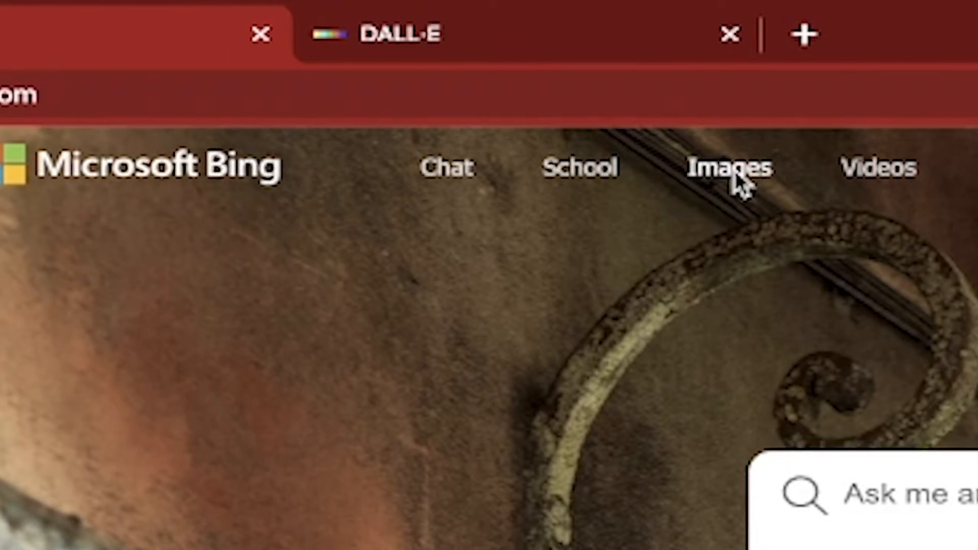
- Go to Bing's Images section from the home page
left_click(728, 167)
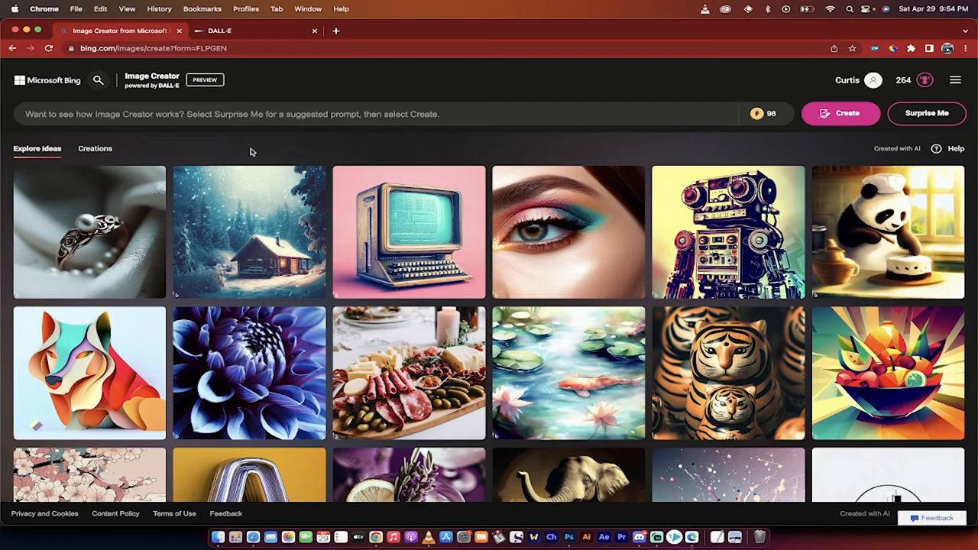
left_click(229, 113)
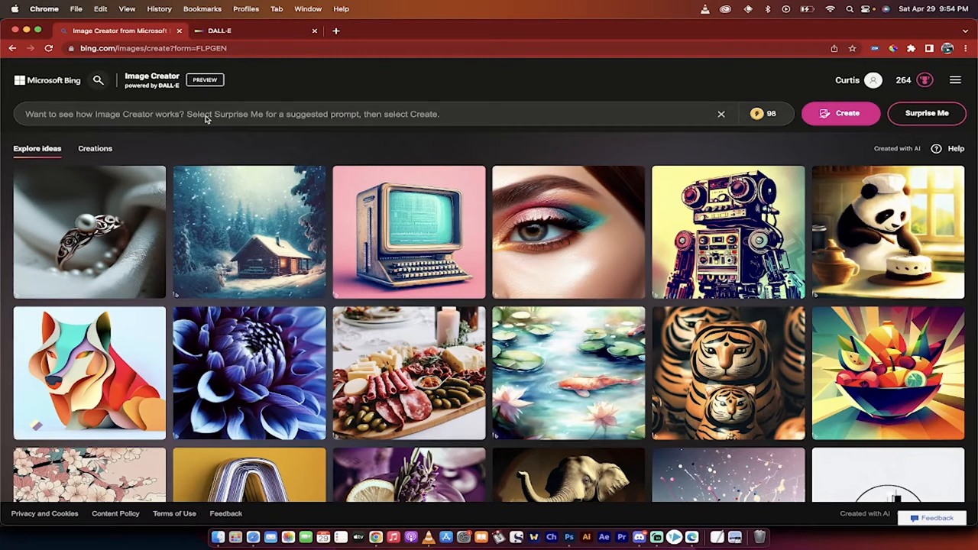
mouse_move(765, 113)
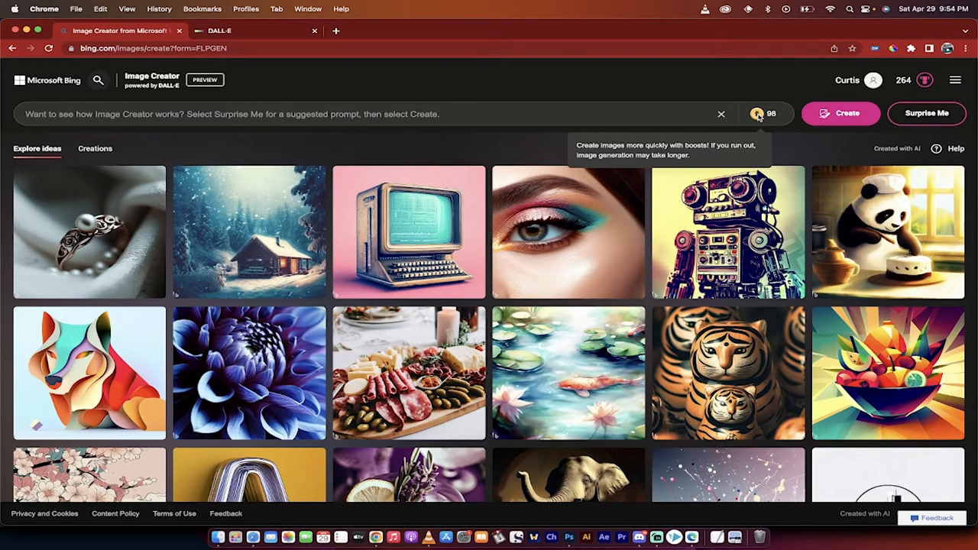
mouse_move(675, 127)
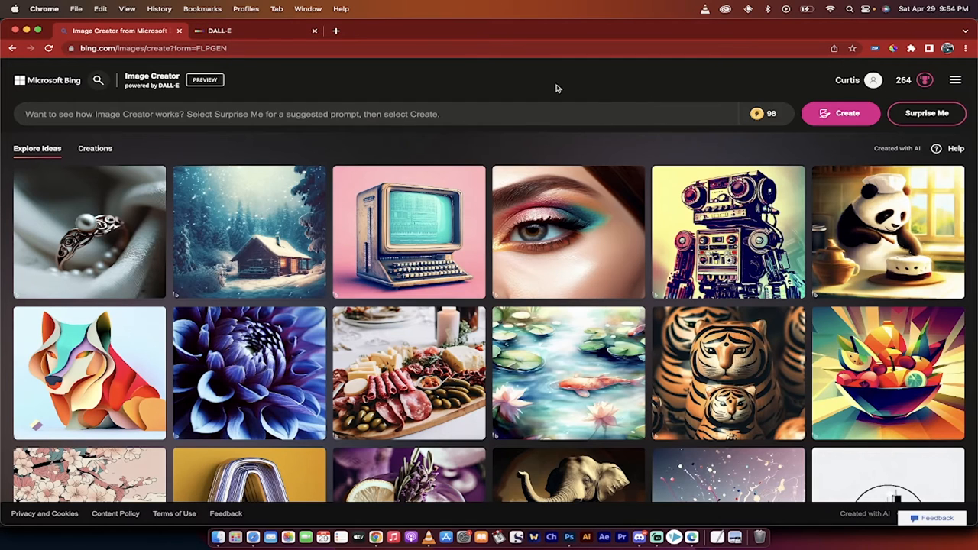
mouse_move(624, 92)
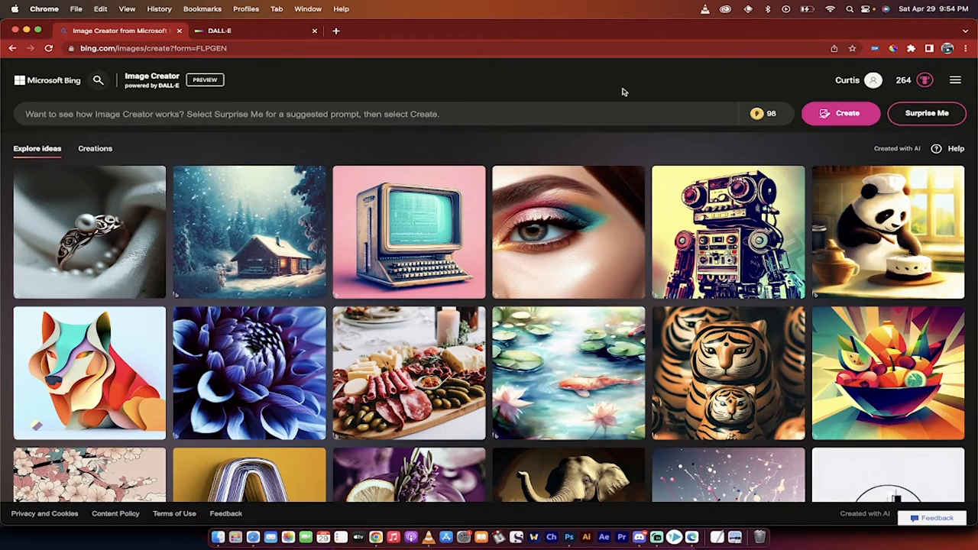
mouse_move(587, 92)
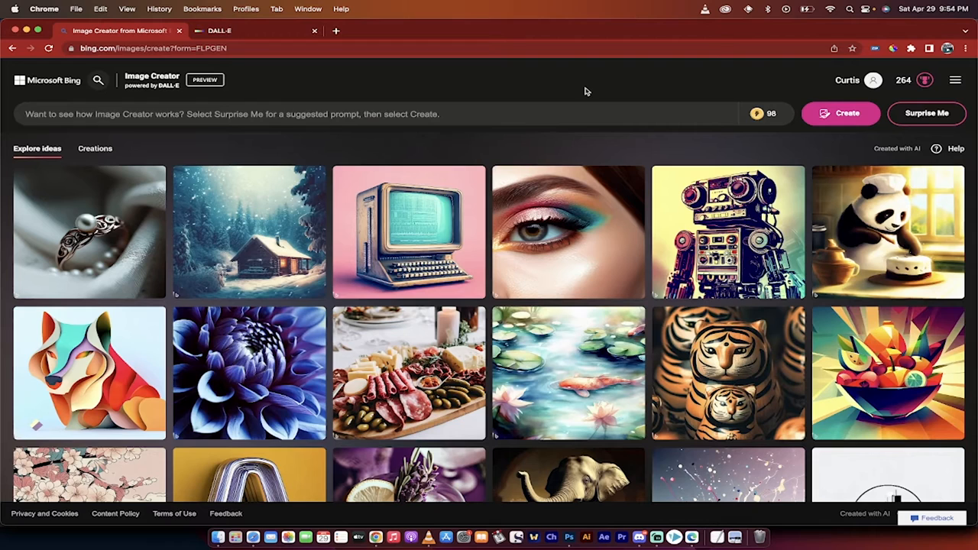
mouse_move(520, 97)
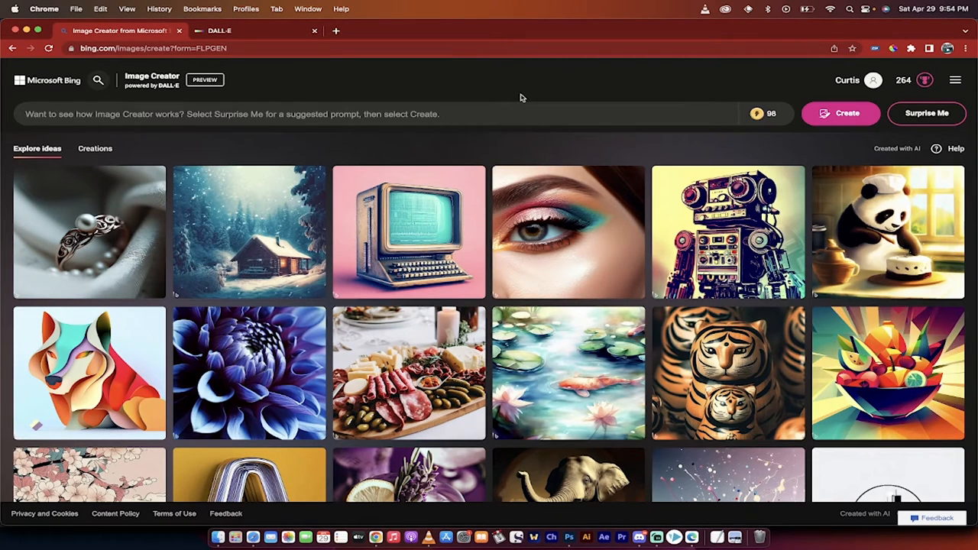
mouse_move(395, 150)
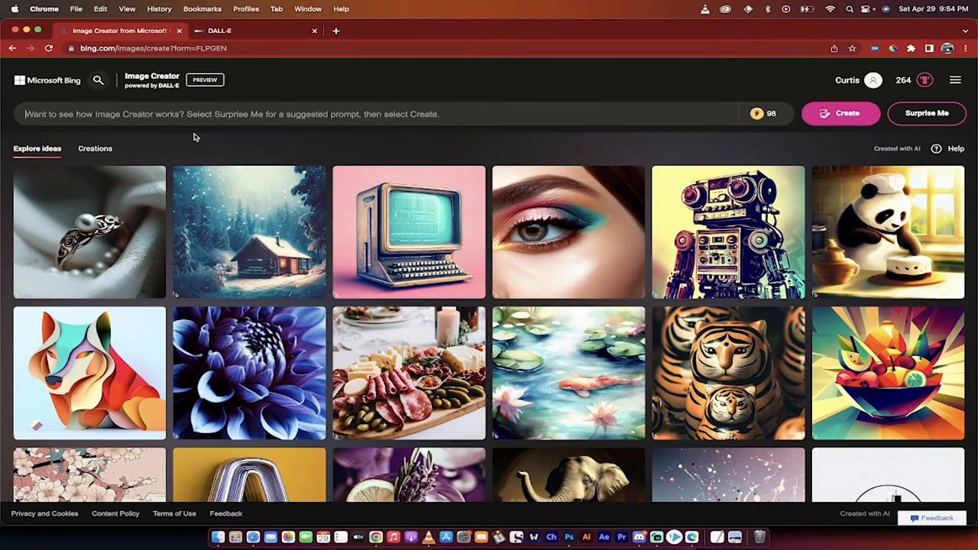
- Submit the prompt 'french bulldog reading a book' for image creation
type("french bulldog reading a")
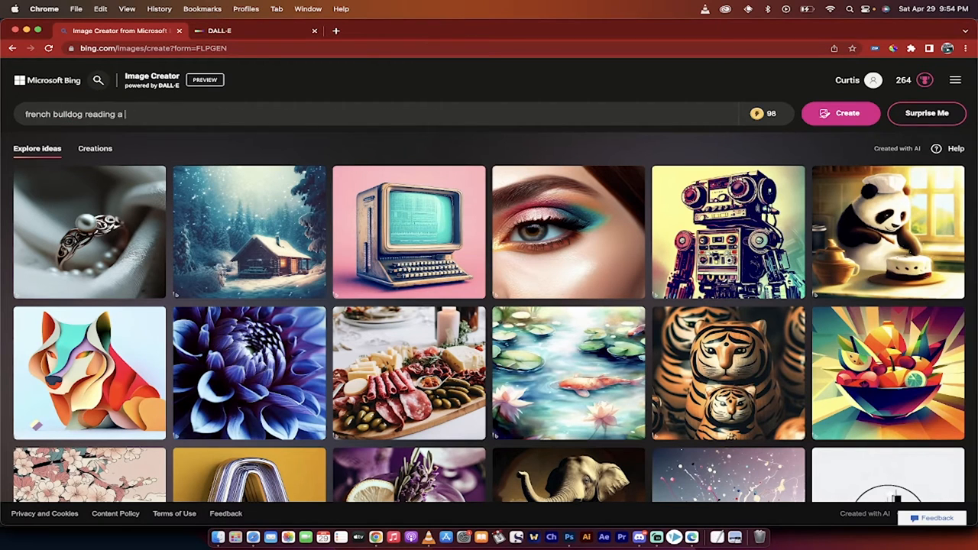
type("book")
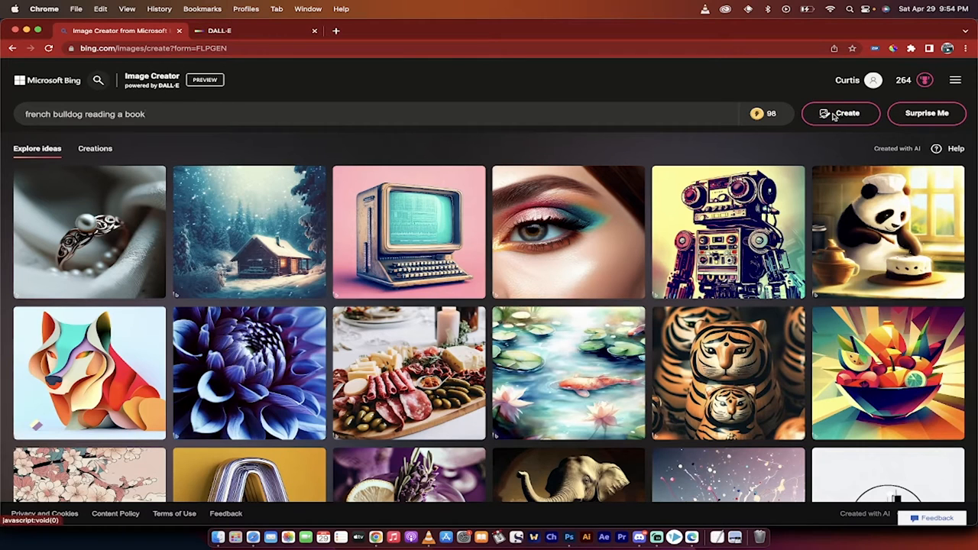
left_click(841, 113)
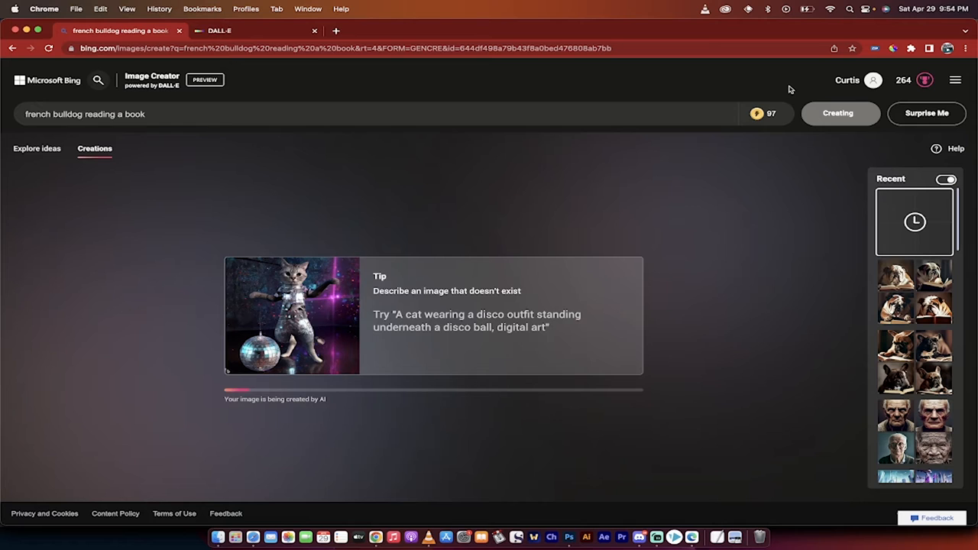
mouse_move(382, 193)
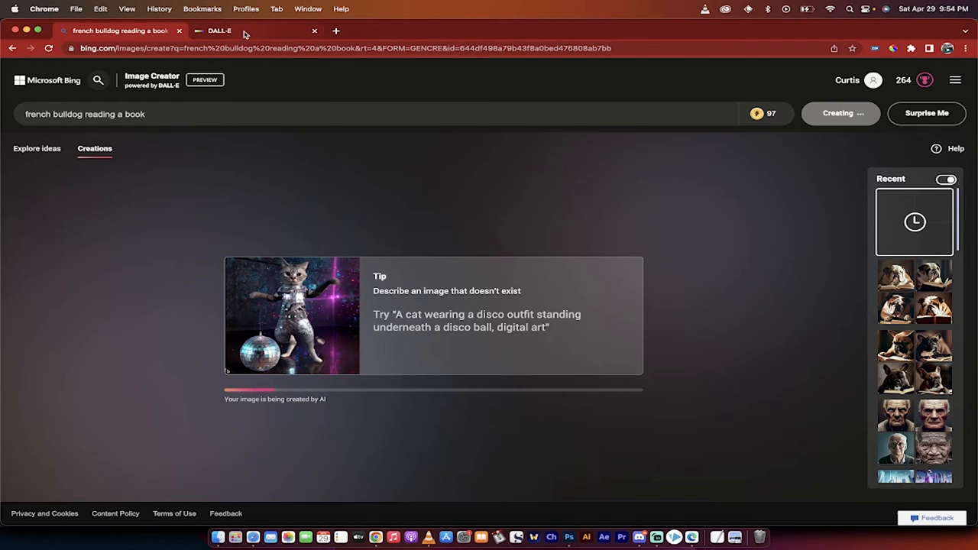
- Switch to the DALL-E site and check the remaining credits in the account menu
left_click(220, 31)
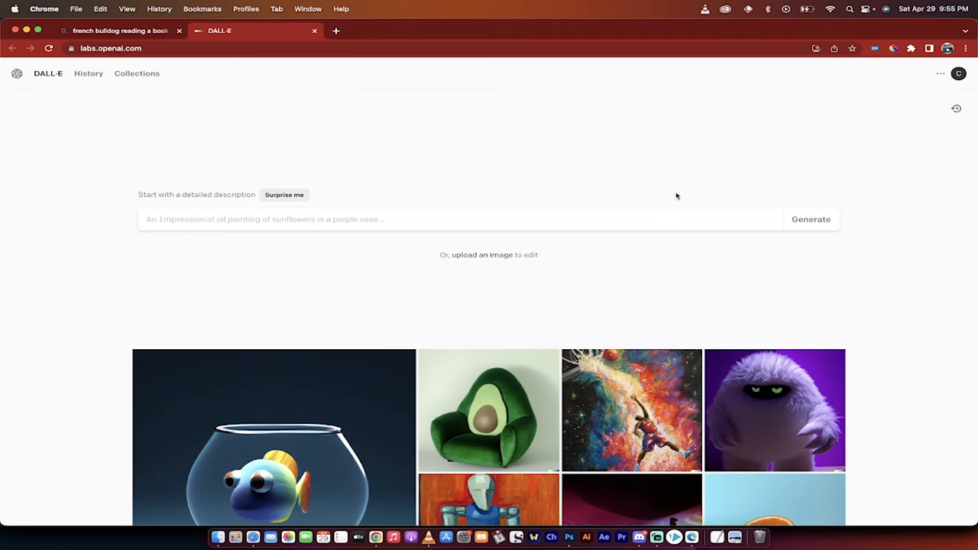
left_click(959, 73)
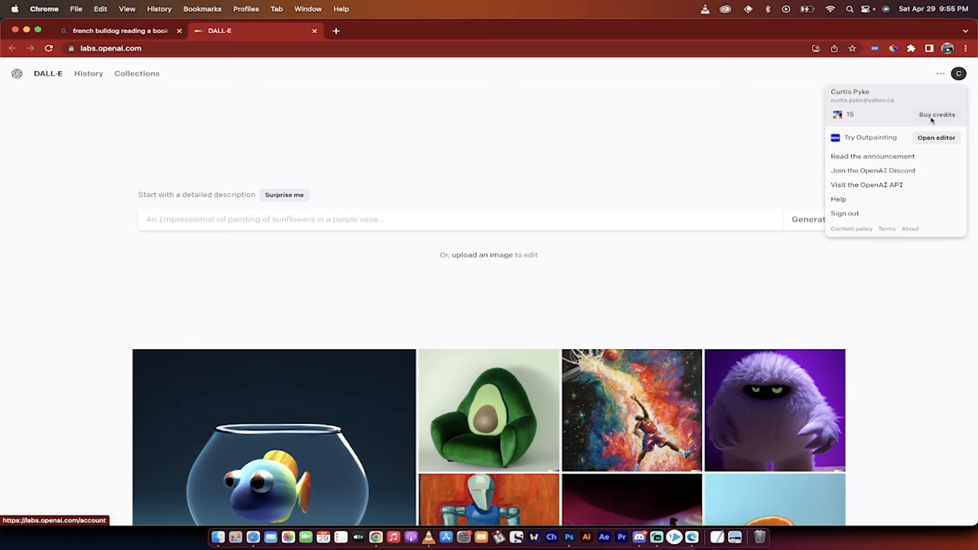
mouse_move(435, 37)
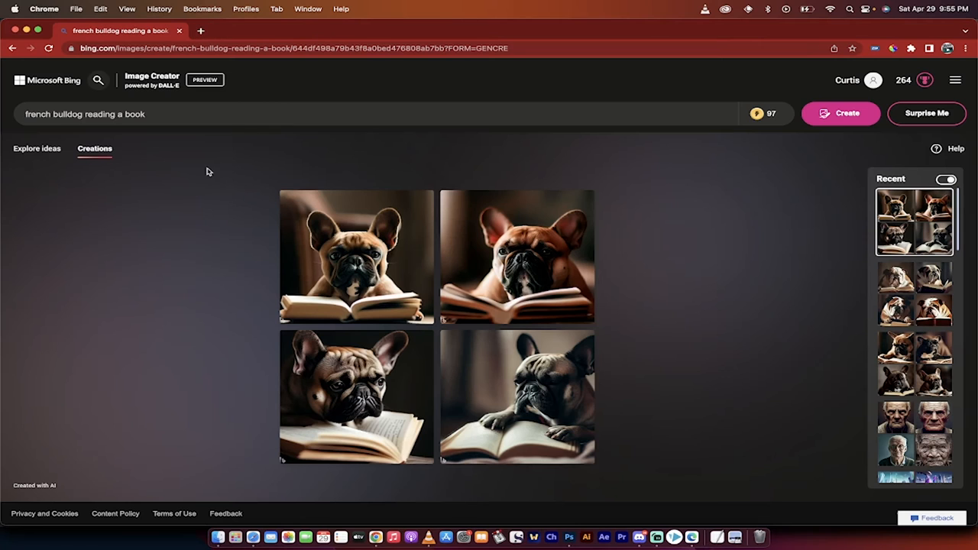
mouse_move(191, 214)
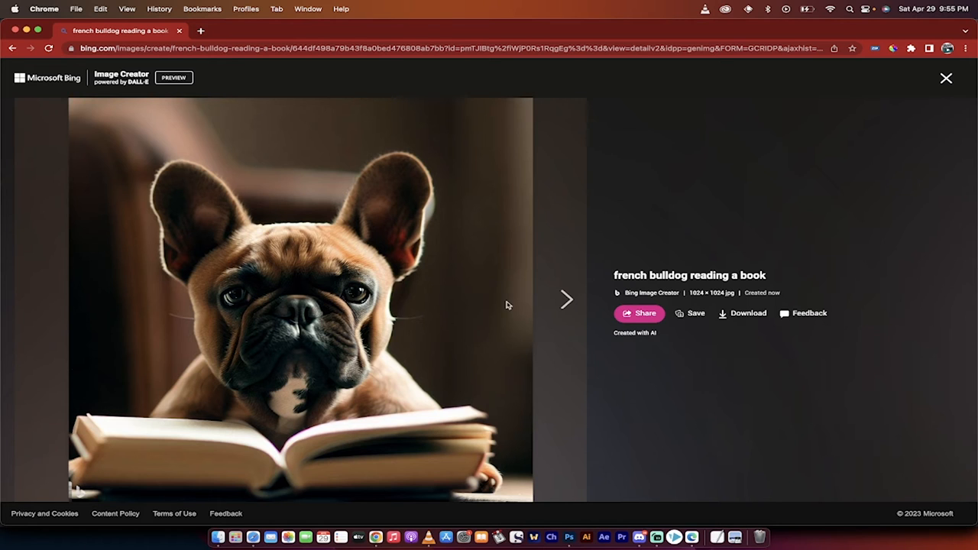
mouse_move(673, 245)
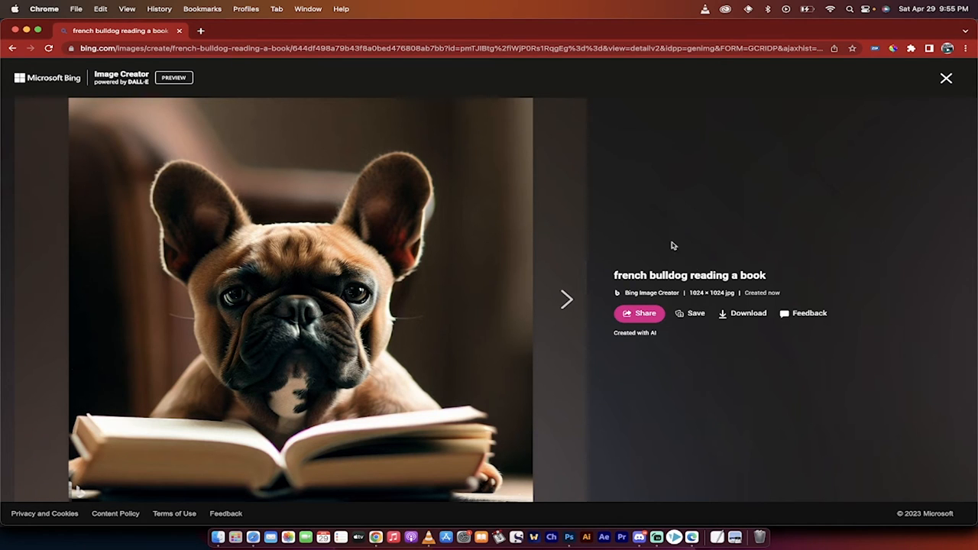
- Open one generated bulldog-reading-a-book image in its detail view
left_click(743, 312)
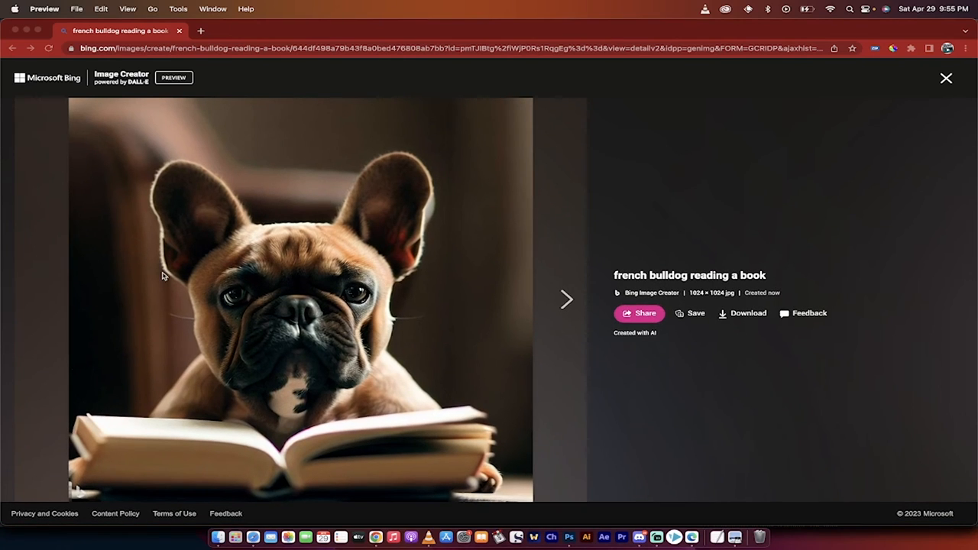
mouse_move(675, 450)
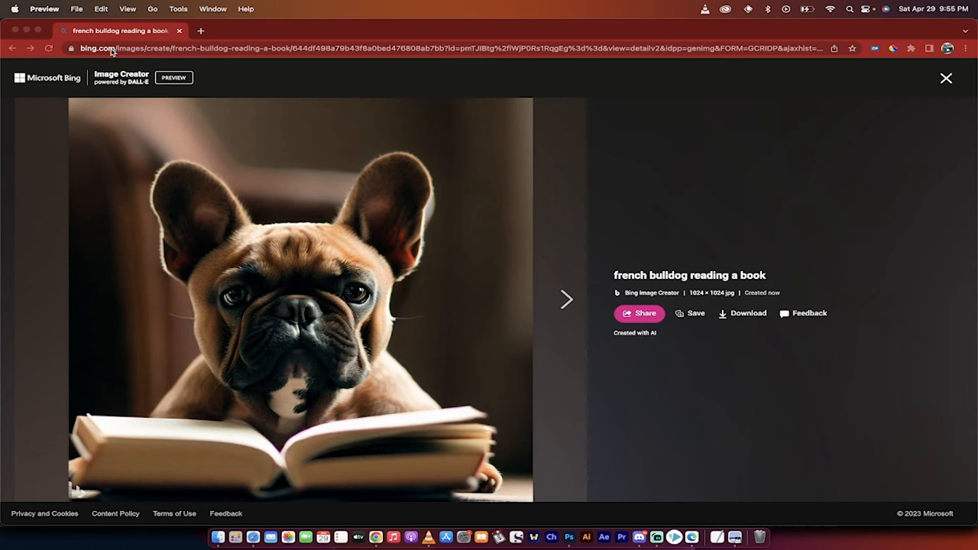
mouse_move(691, 538)
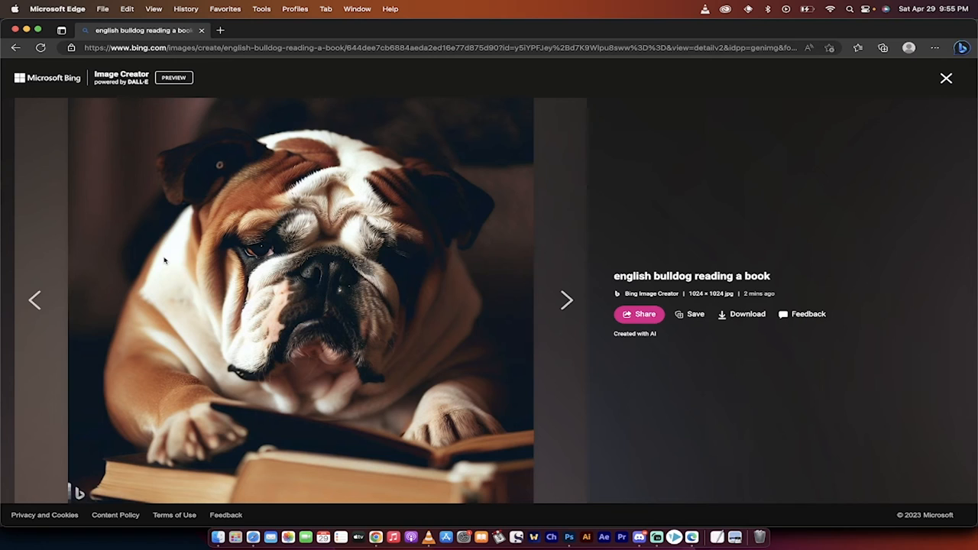
mouse_move(208, 254)
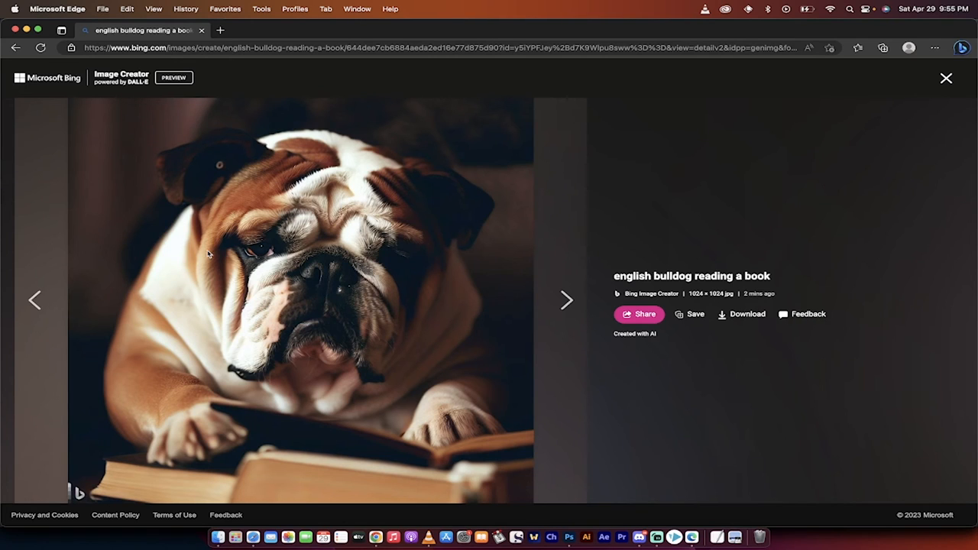
mouse_move(269, 243)
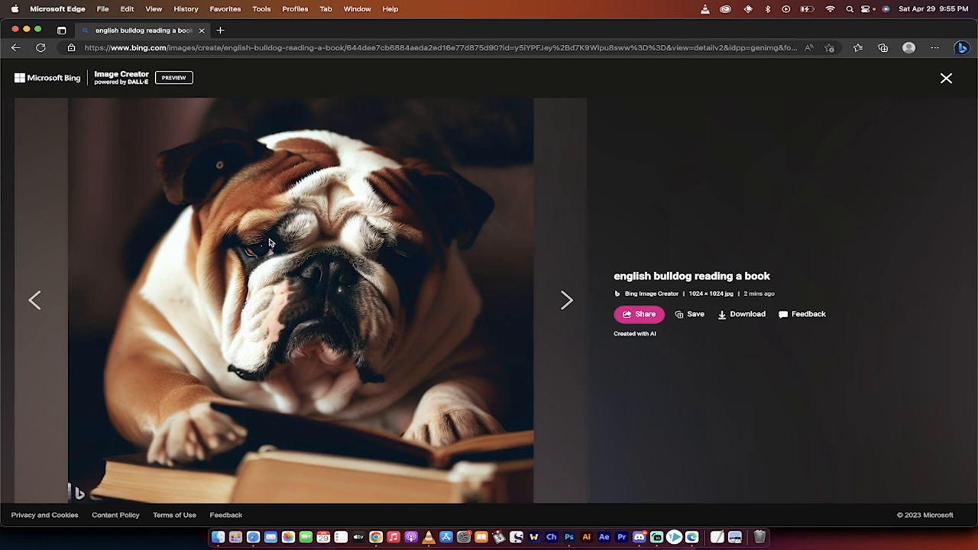
mouse_move(364, 355)
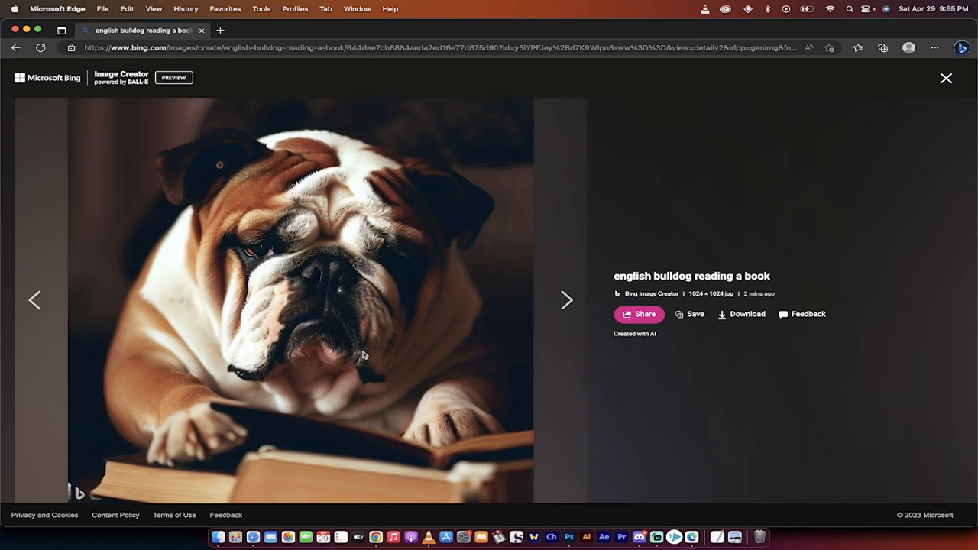
mouse_move(548, 330)
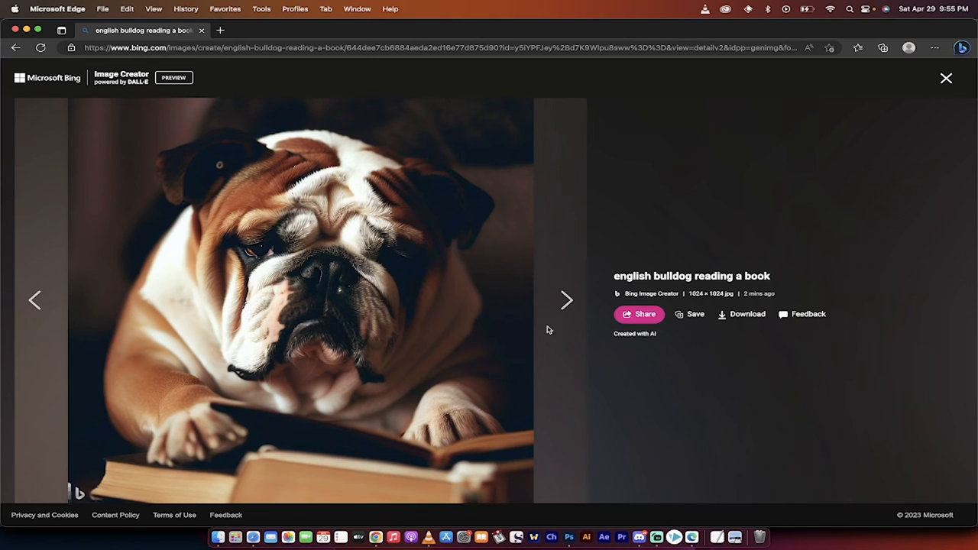
mouse_move(739, 263)
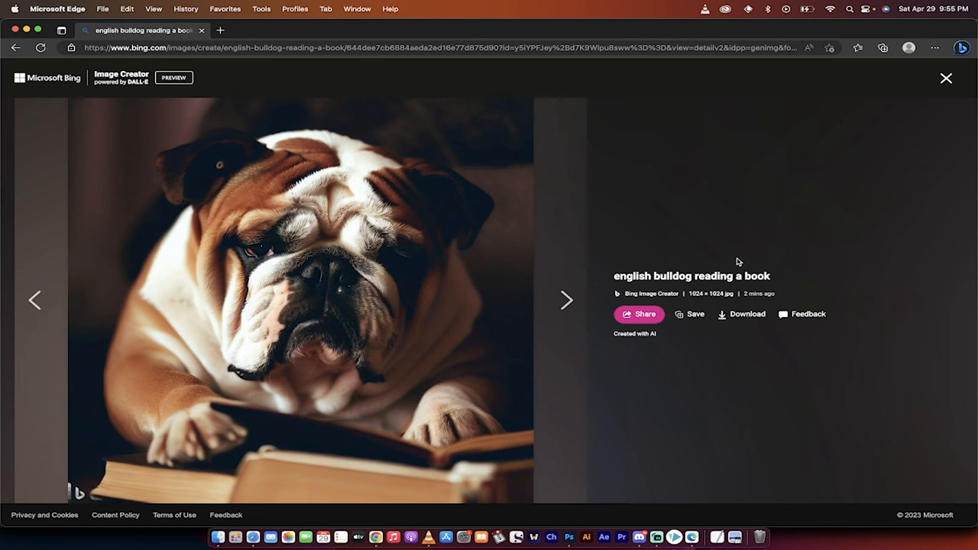
- Bring up the right-click options for the english bulldog image
right_click(390, 283)
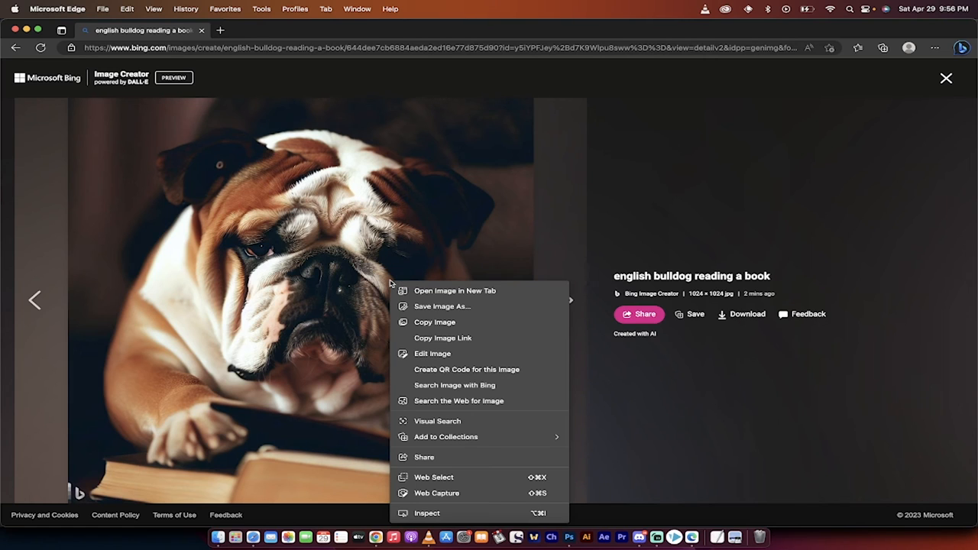
mouse_move(435, 322)
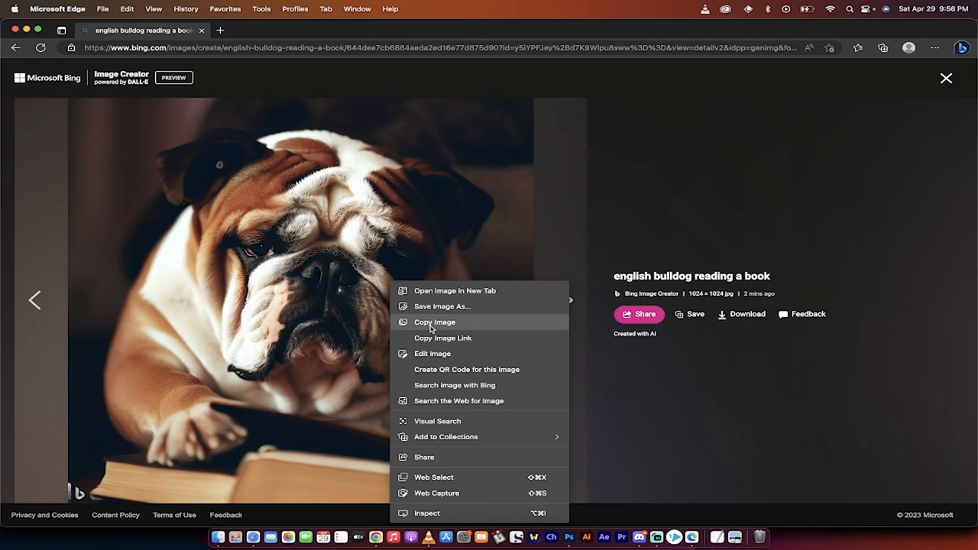
mouse_move(433, 353)
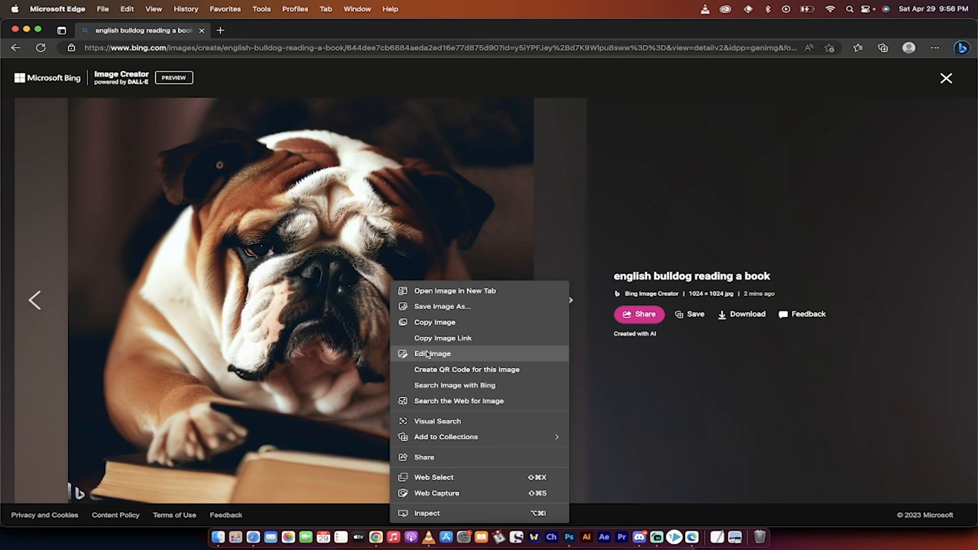
- Open the bulldog image in Edge's editor and try the brightness slider and filter presets
left_click(433, 353)
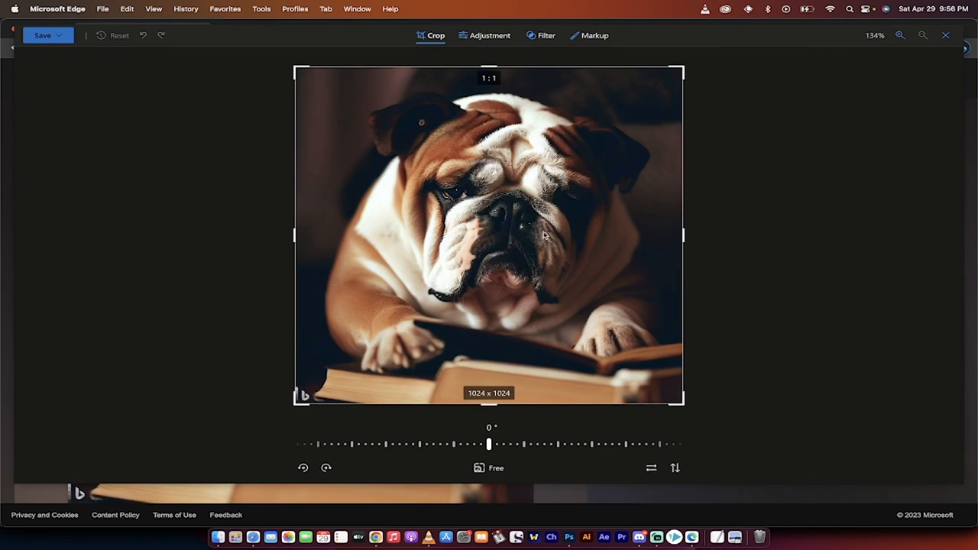
left_click(489, 35)
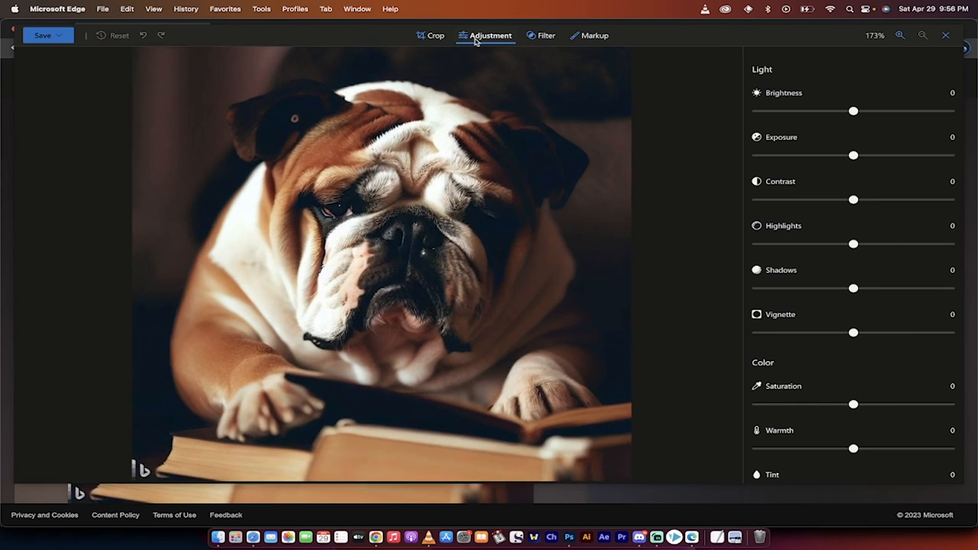
left_click_drag(853, 111, 782, 110)
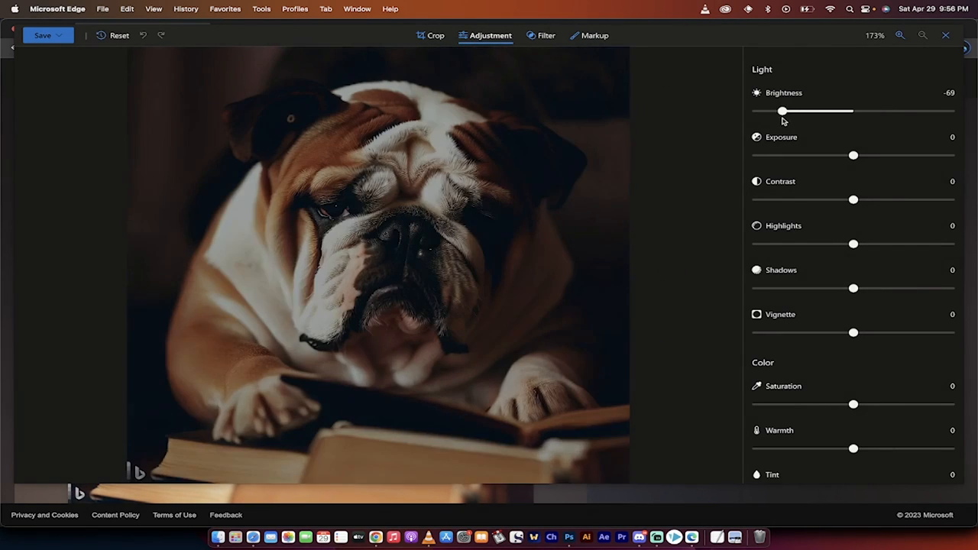
left_click_drag(783, 110, 848, 110)
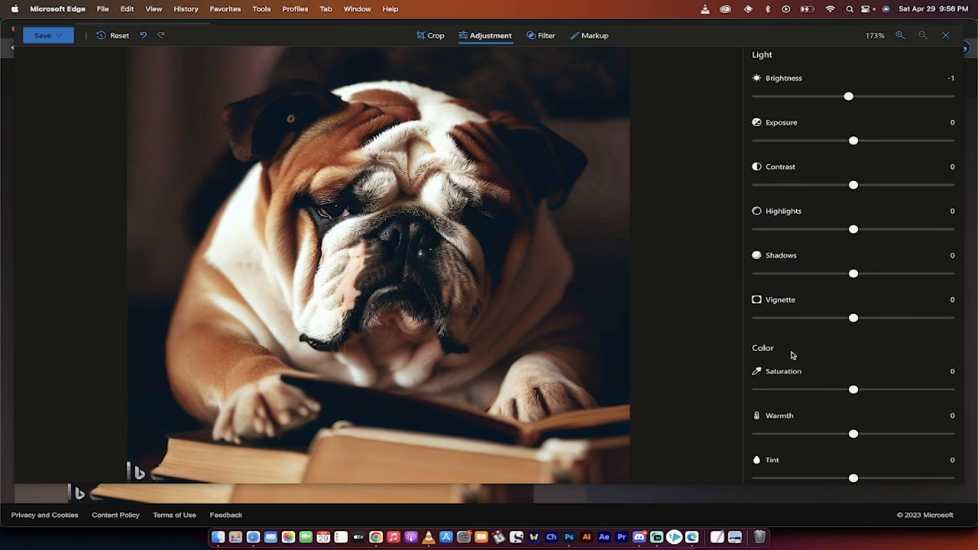
left_click(546, 35)
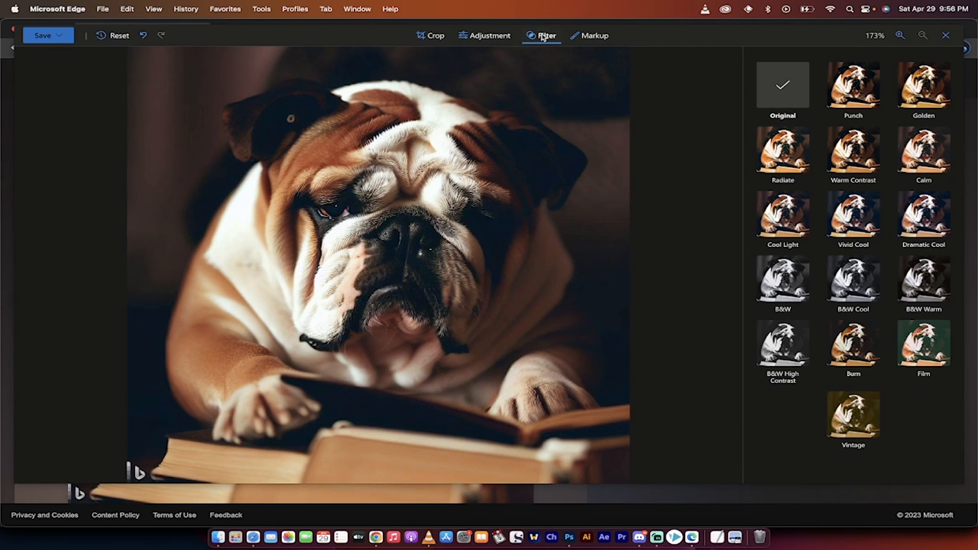
- Draw glasses frames over the bulldog's eyes with the Markup pen
left_click(595, 35)
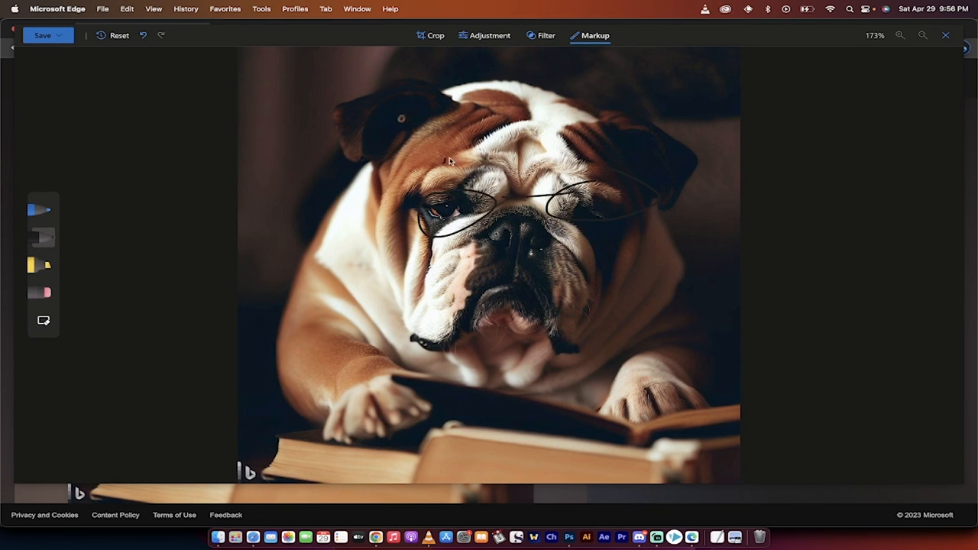
left_click_drag(446, 161, 492, 153)
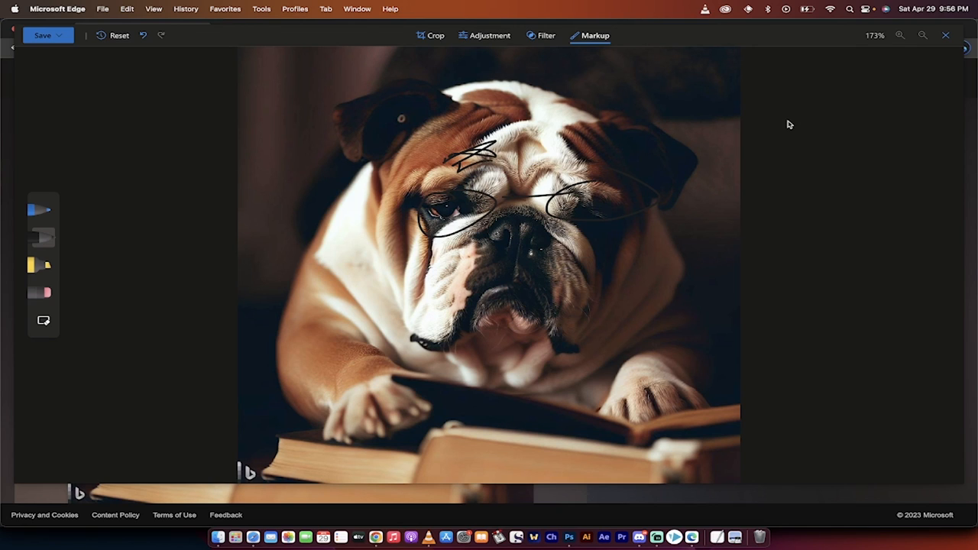